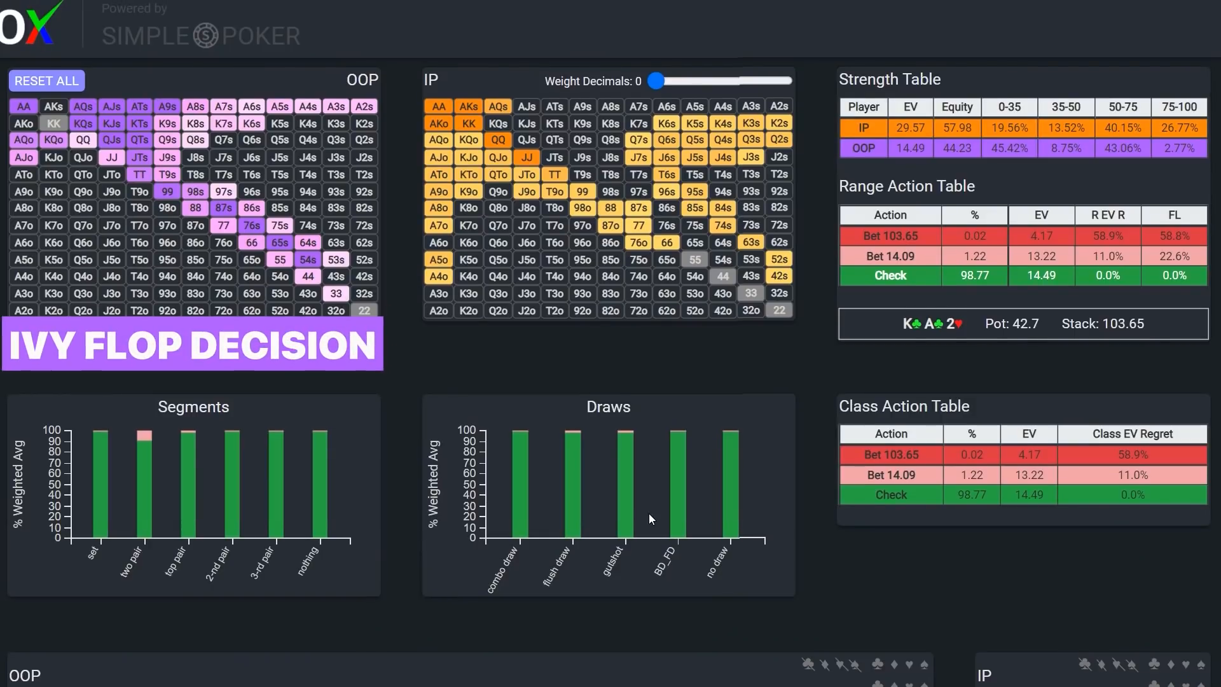
mouse_move(907, 278)
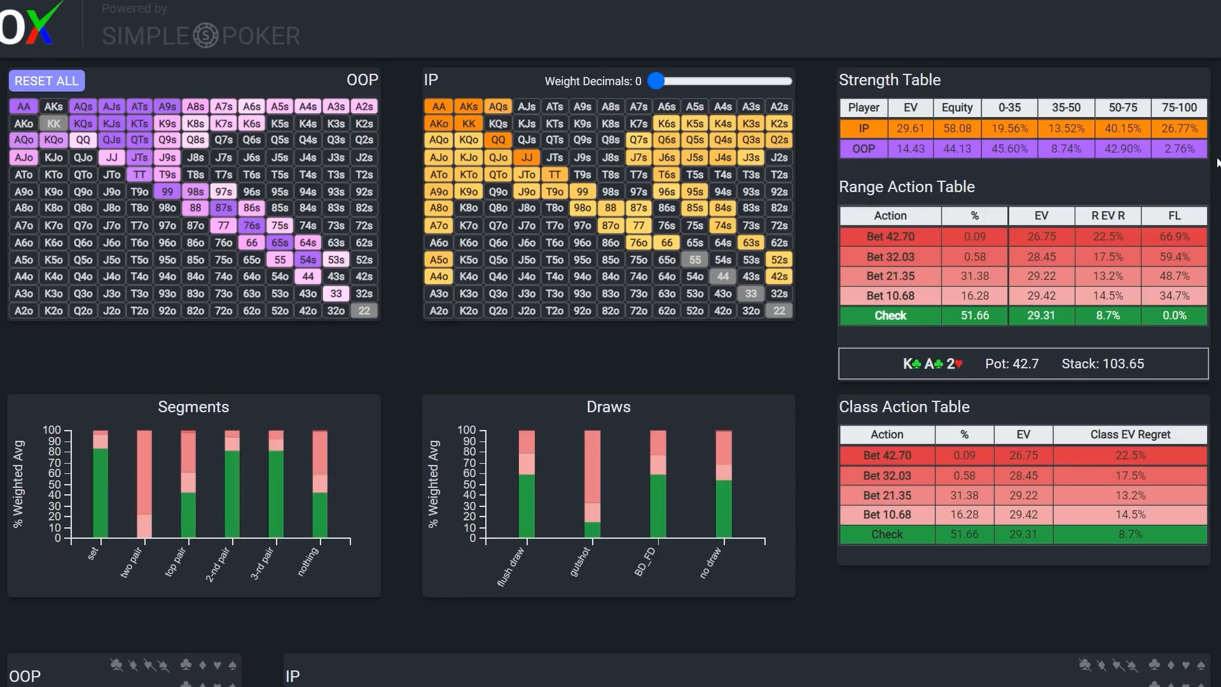
mouse_move(1187, 148)
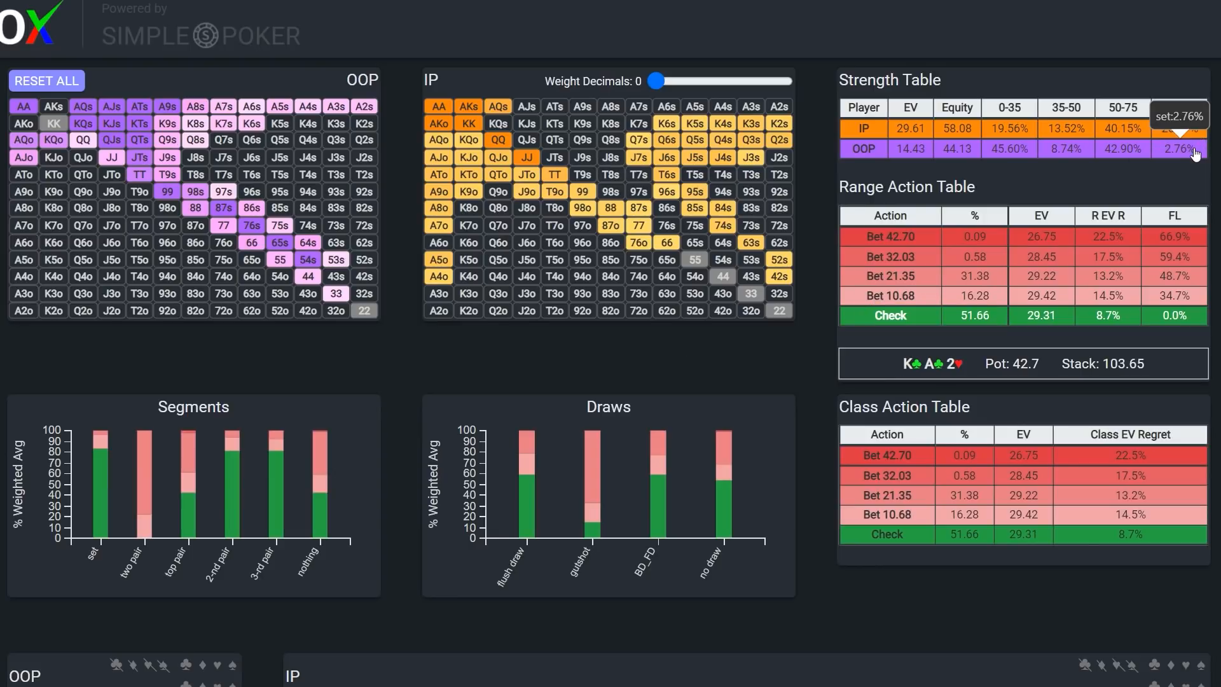
mouse_move(1136, 149)
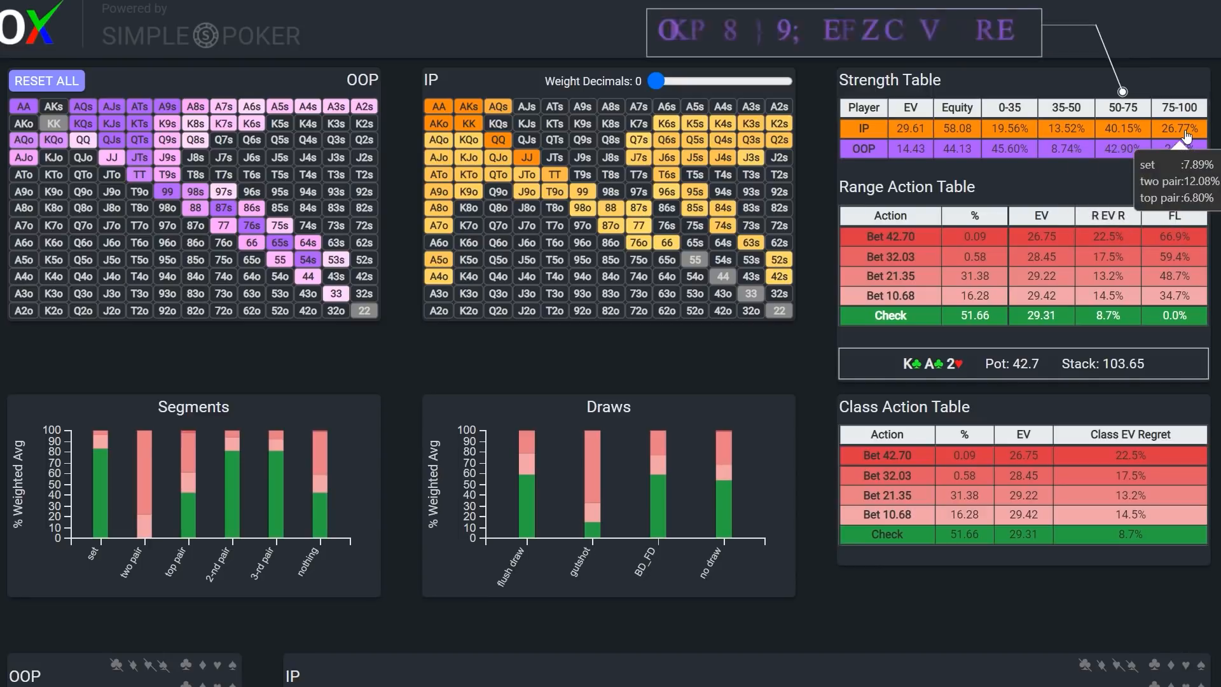
mouse_move(799, 190)
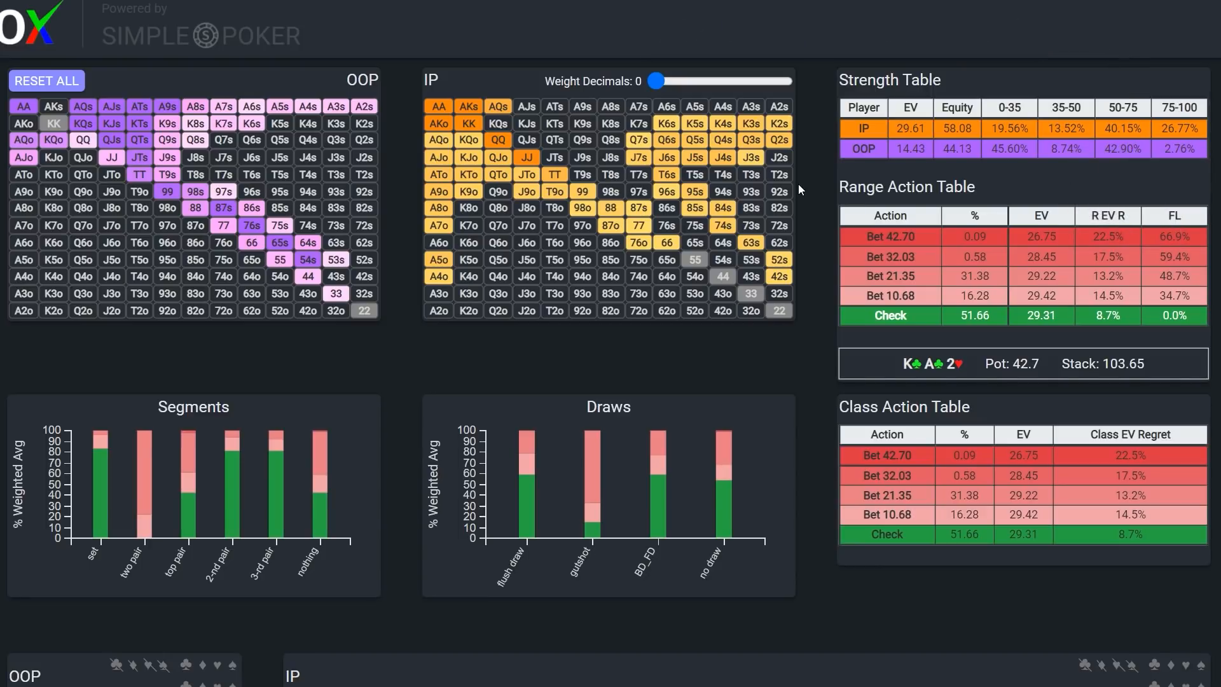
mouse_move(23, 106)
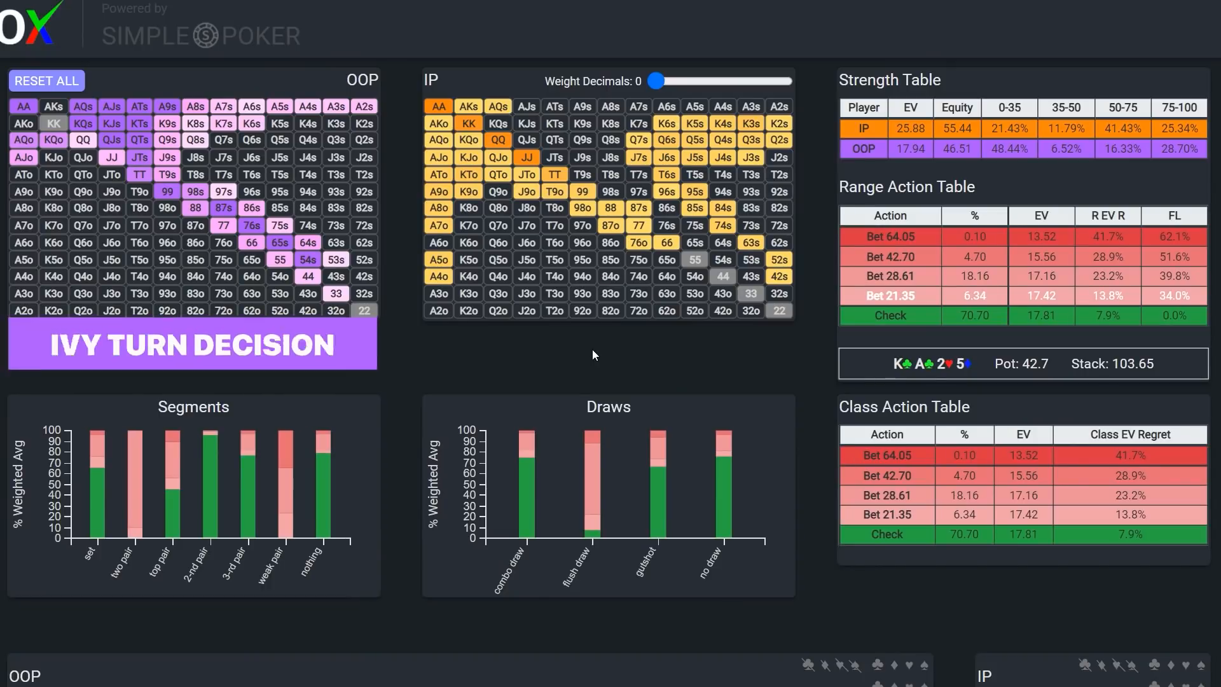
mouse_move(251, 225)
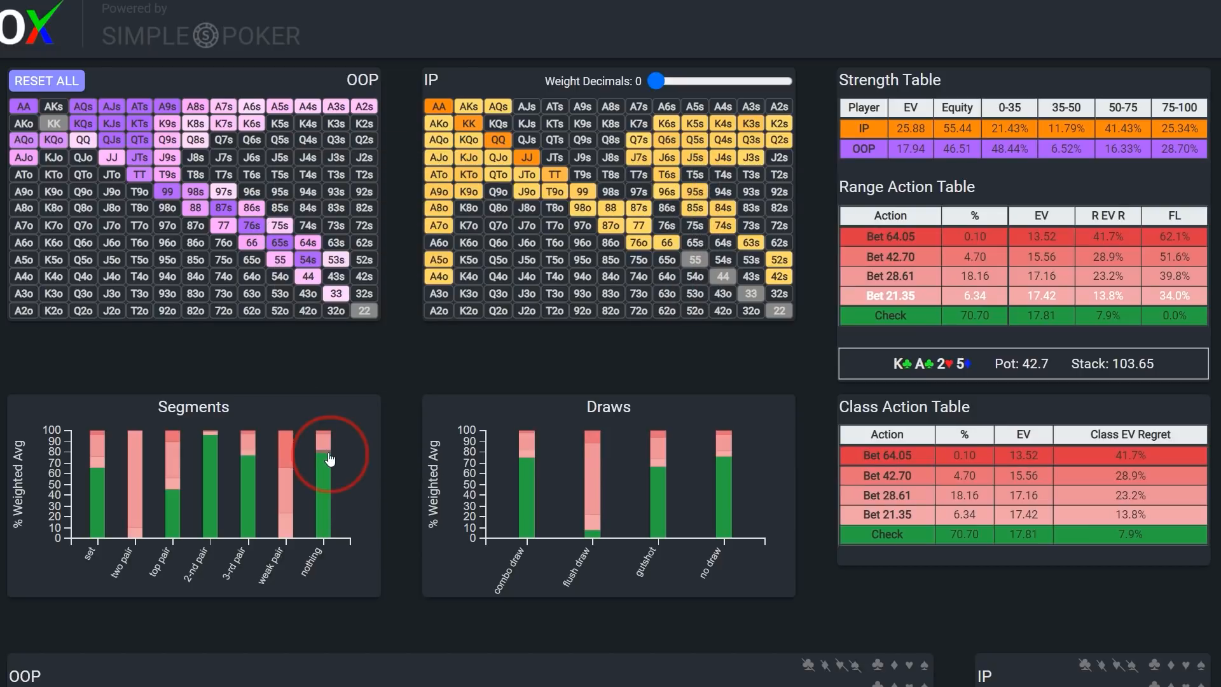
- Return to SC's flop decision on K♣A♣2♥, checking about 52% with four bet sizes
left_click(321, 462)
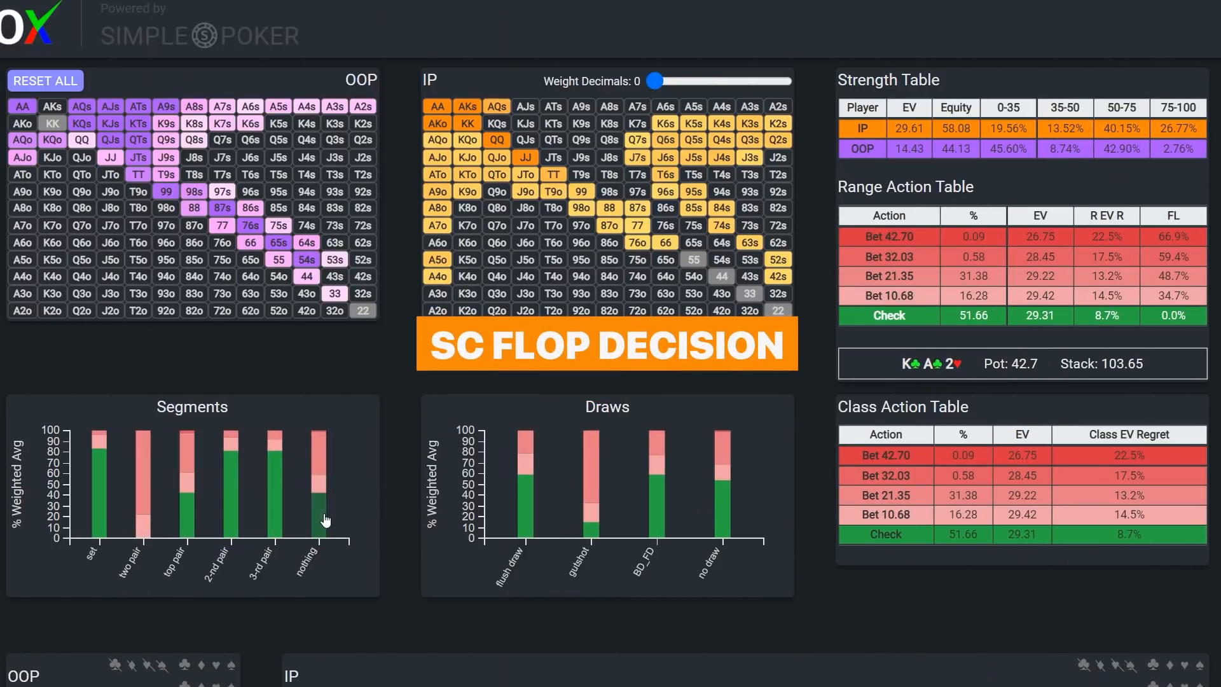
mouse_move(323, 519)
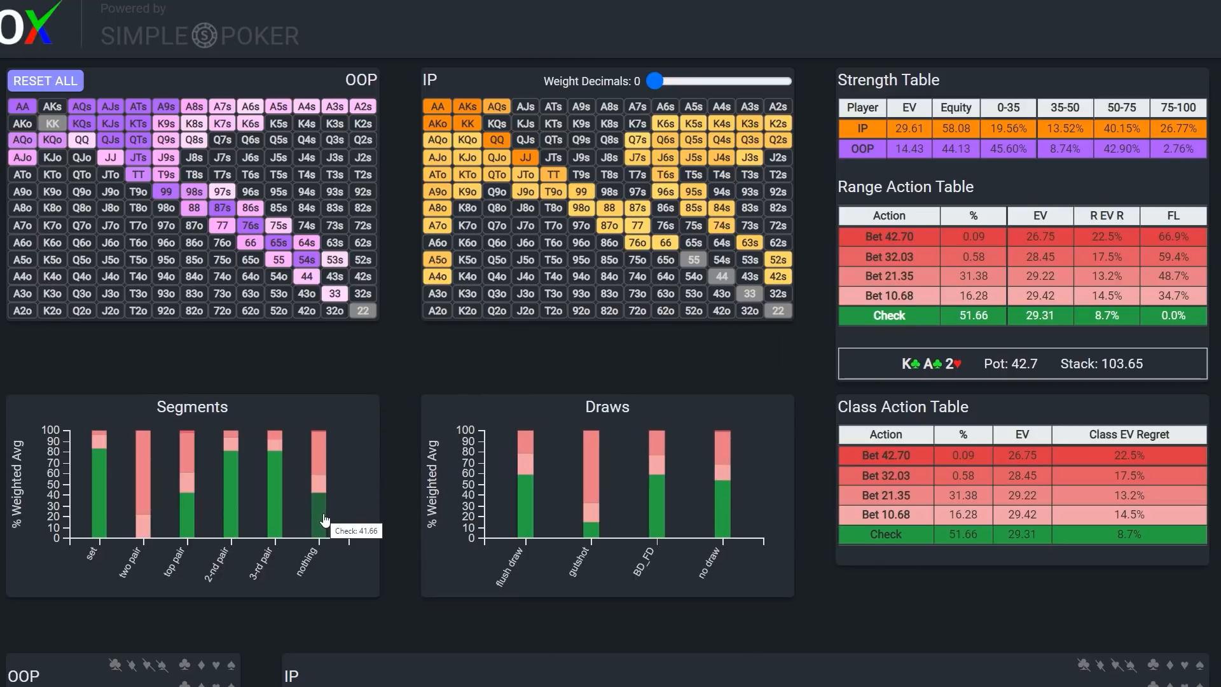
left_click(317, 515)
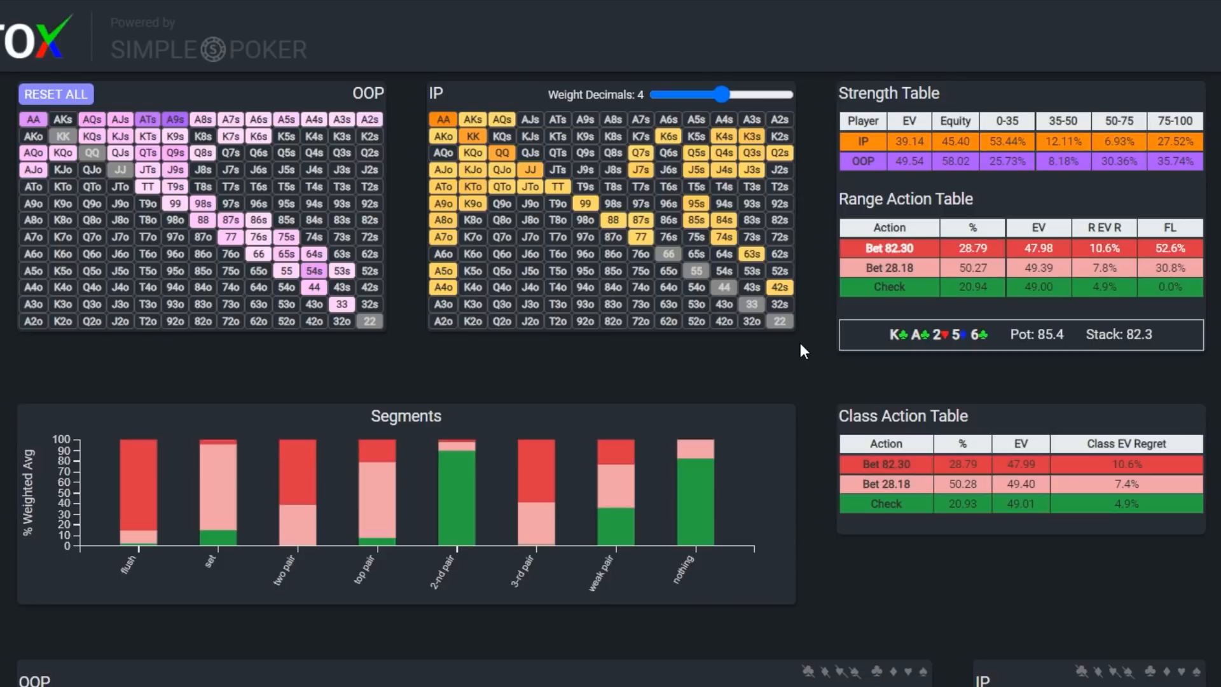
left_click(888, 248)
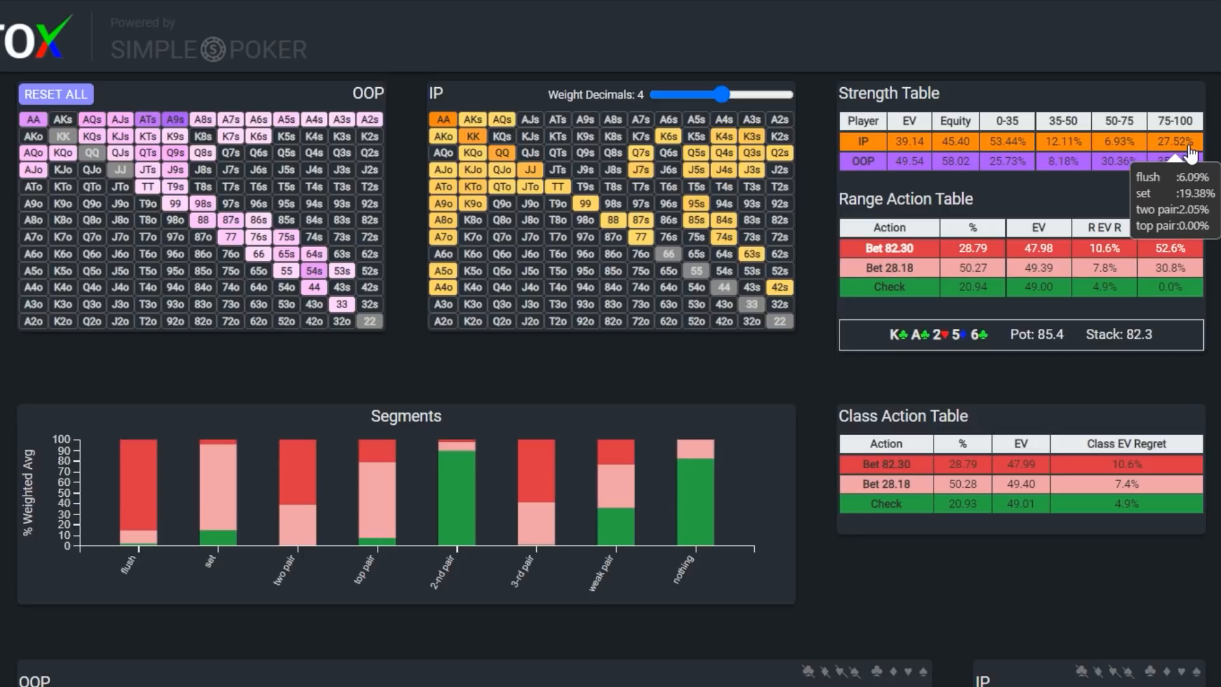
mouse_move(1188, 164)
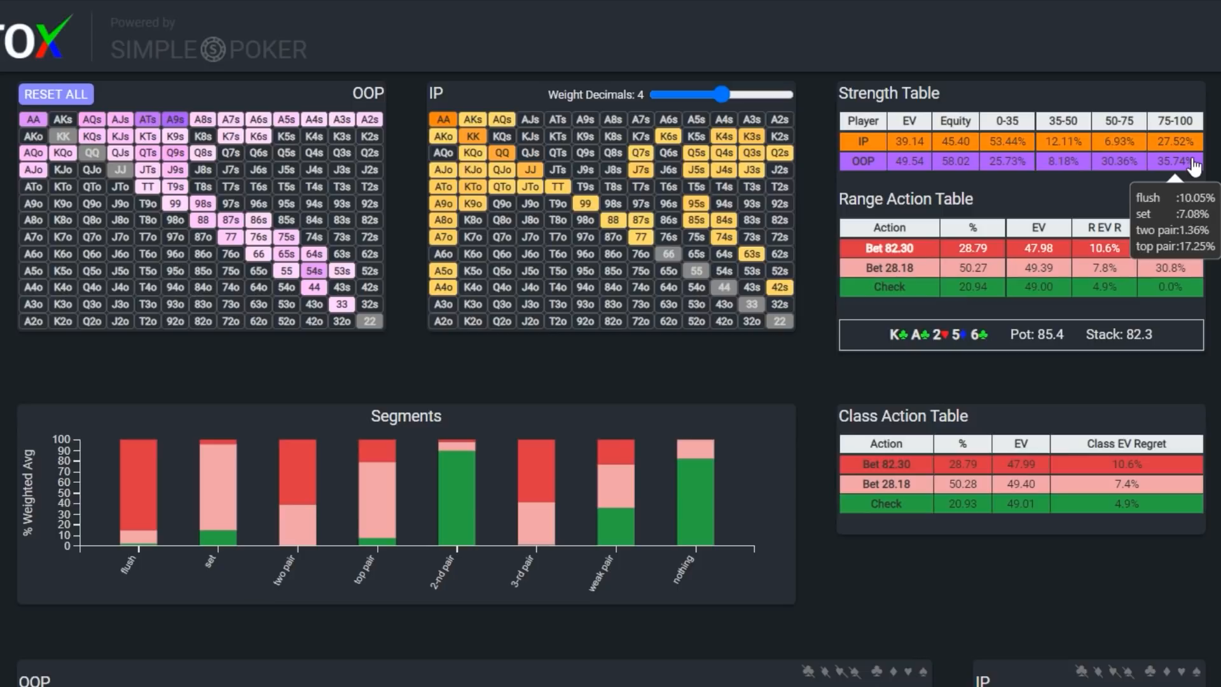
mouse_move(798, 424)
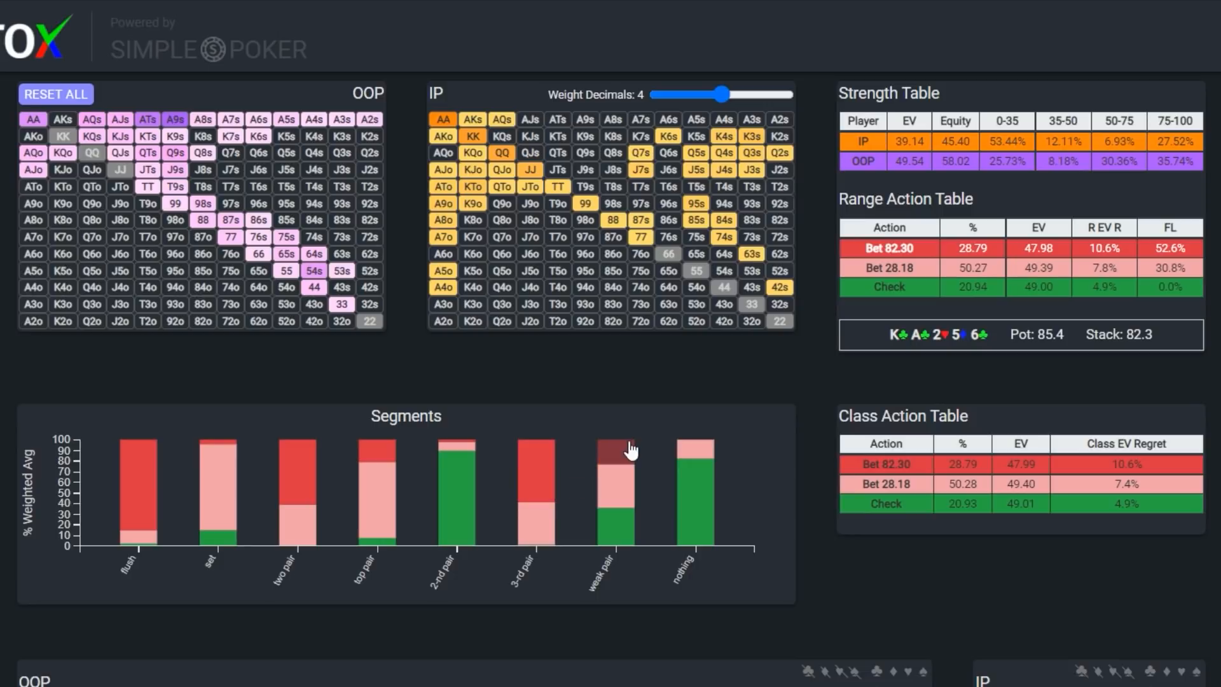
mouse_move(628, 449)
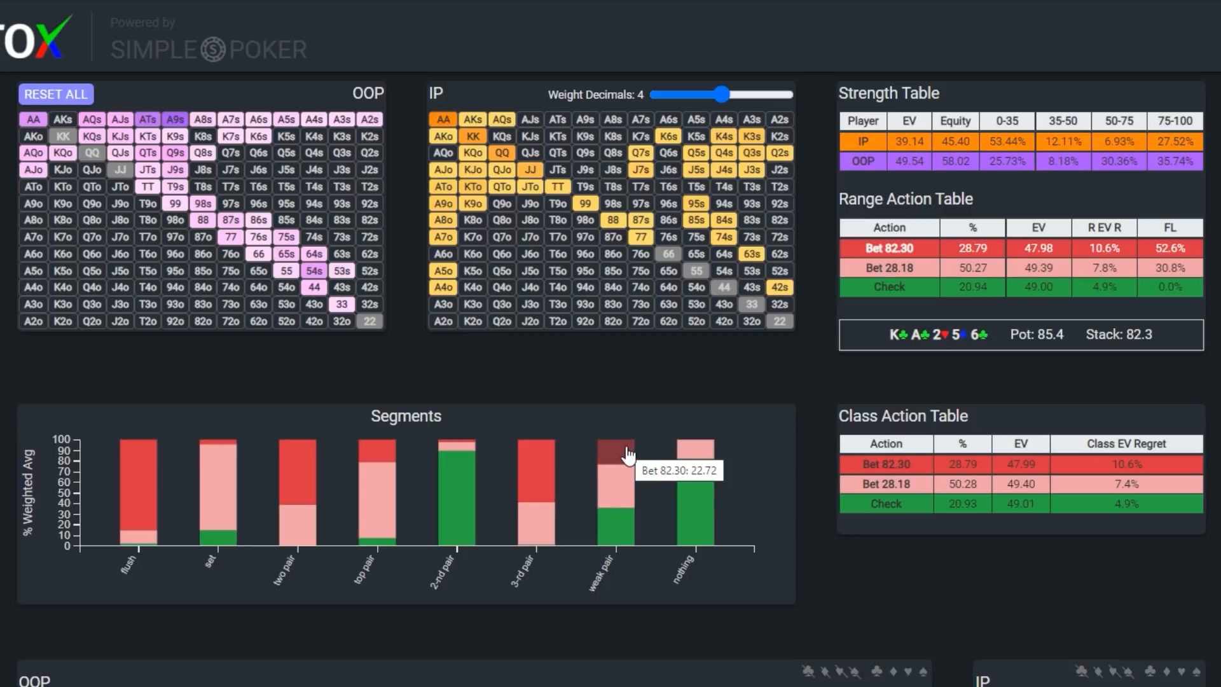
mouse_move(1015, 151)
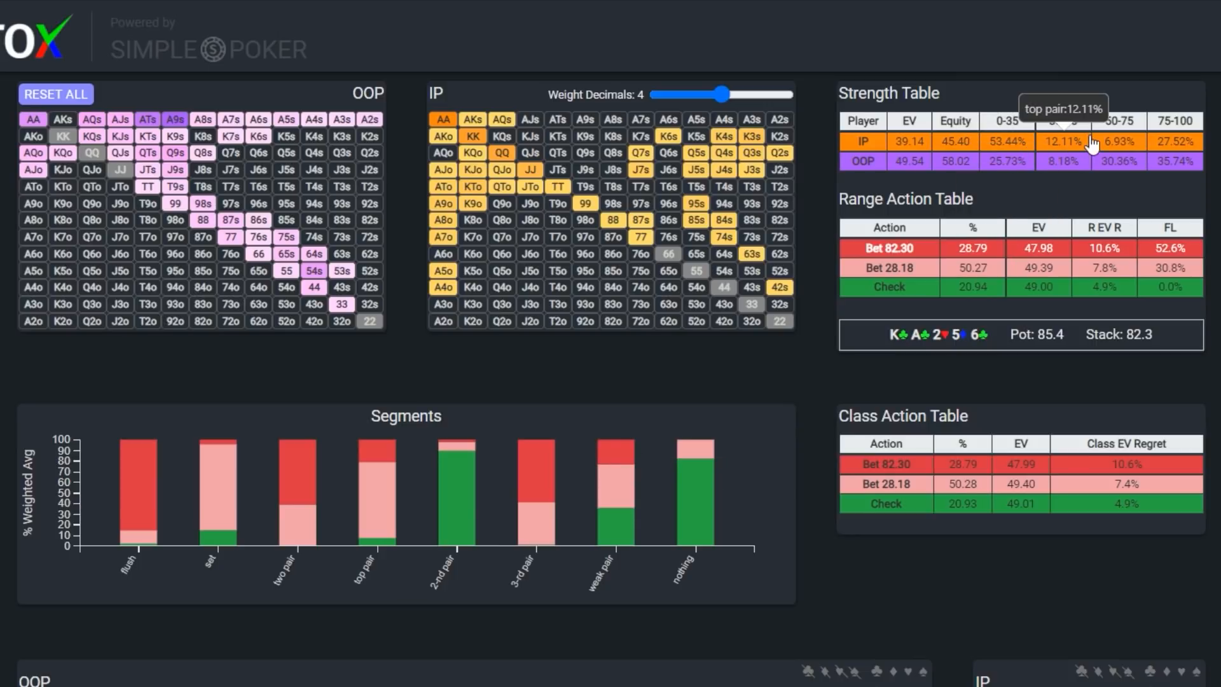
mouse_move(1126, 143)
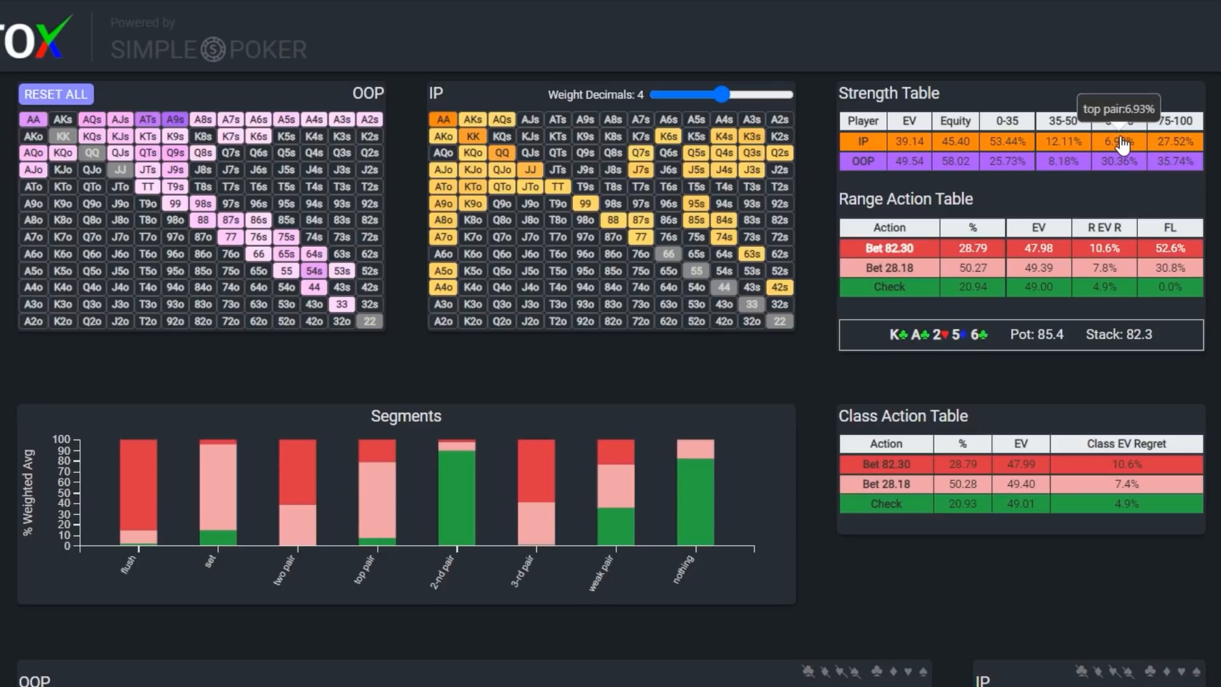
mouse_move(1012, 145)
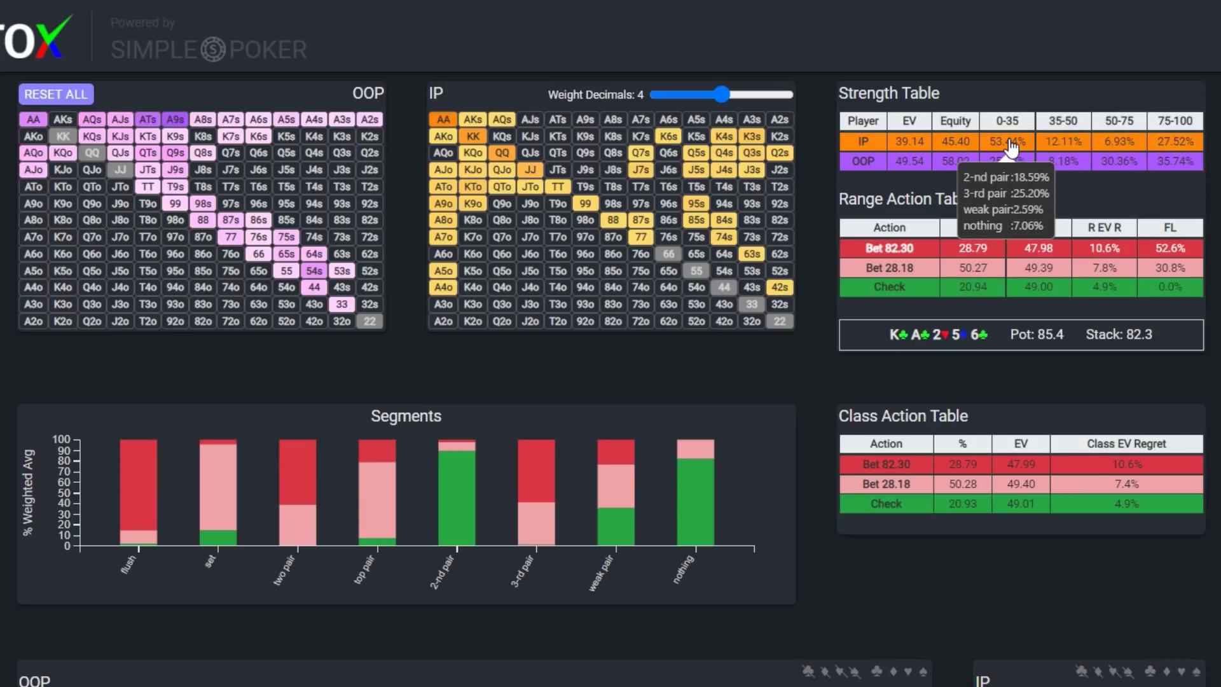
mouse_move(749, 370)
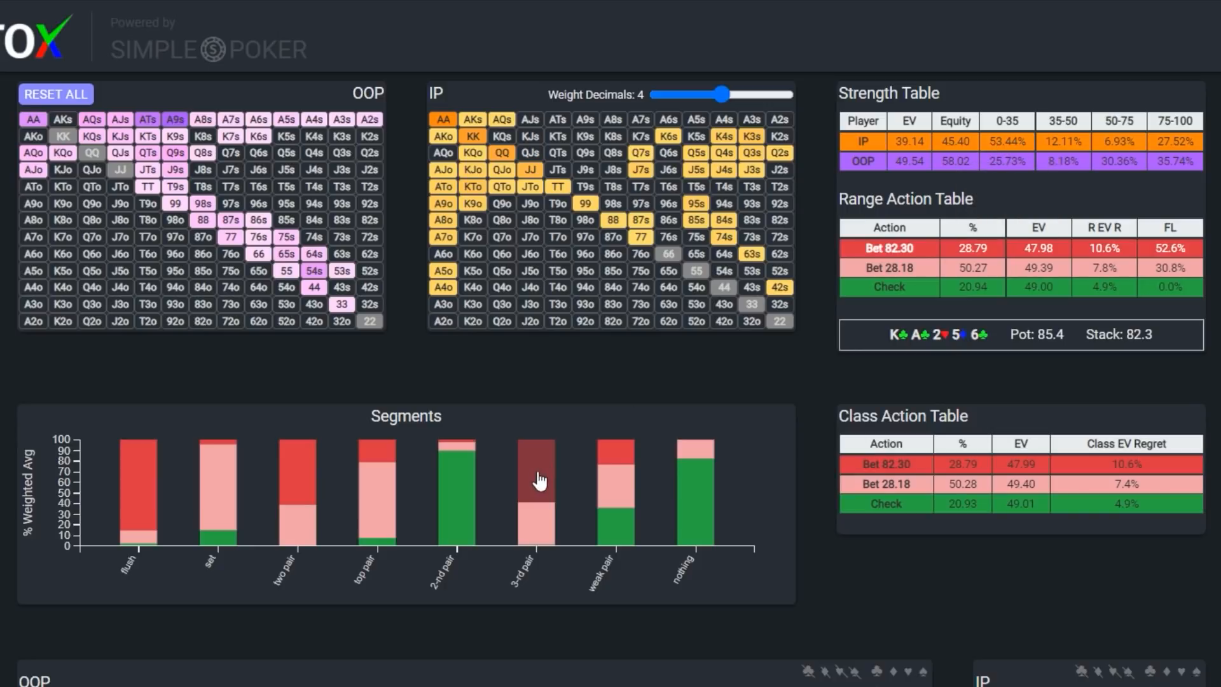
- Box-select the low-unblocker cluster (QJs, QTs, JTs), showing OOP checking about 83%
left_click(538, 489)
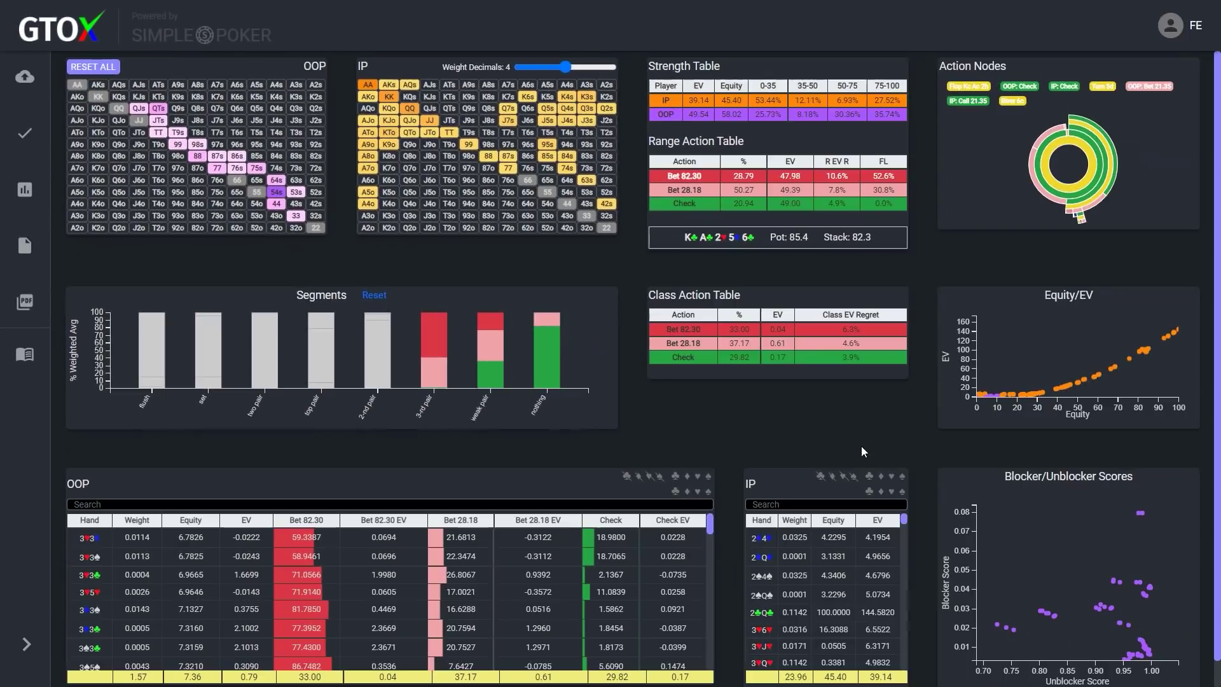
mouse_move(1075, 507)
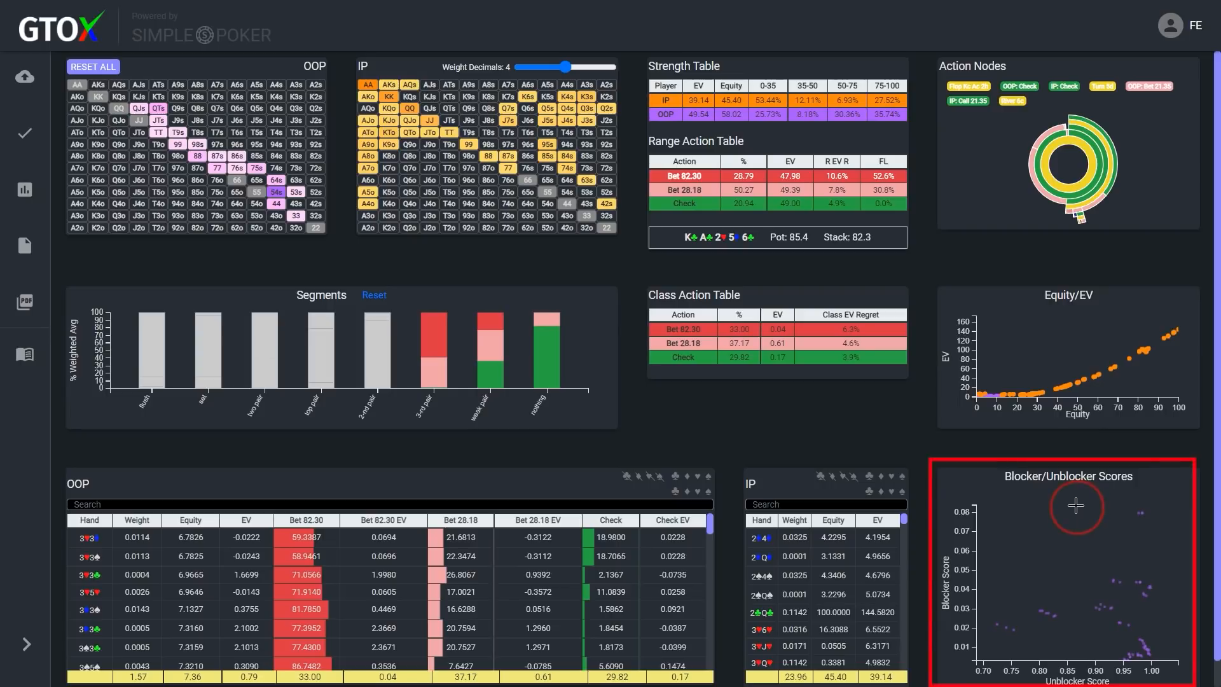
left_click_drag(1076, 506, 1181, 583)
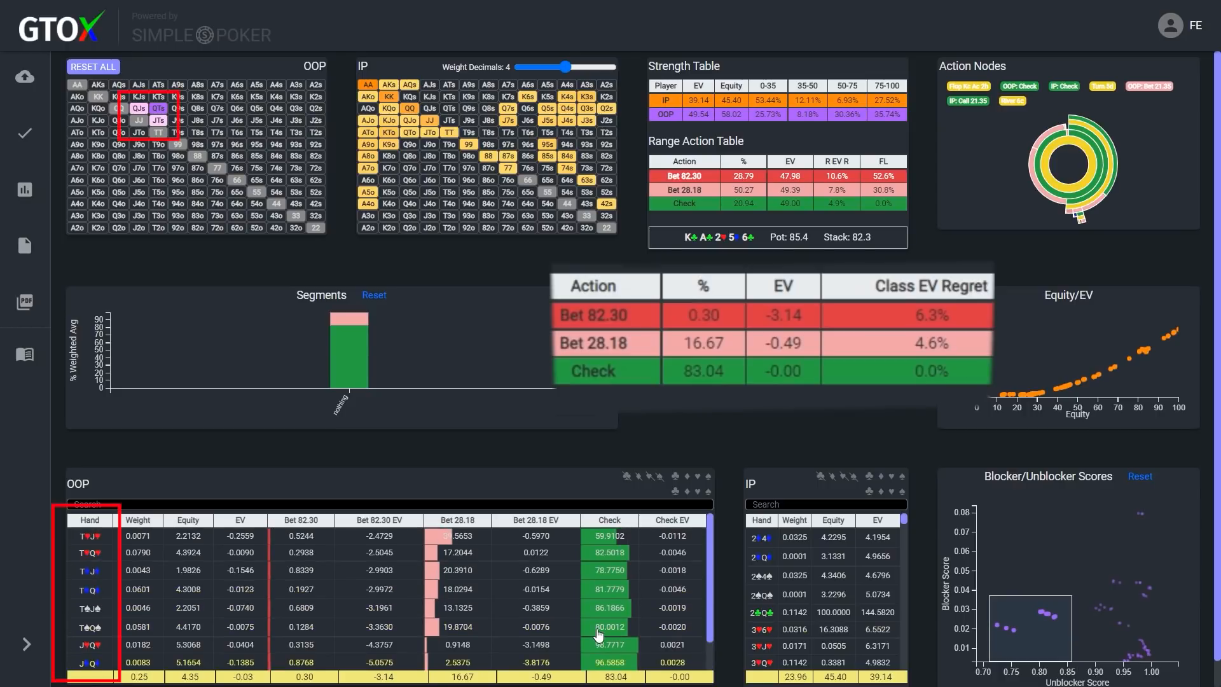
left_click(605, 370)
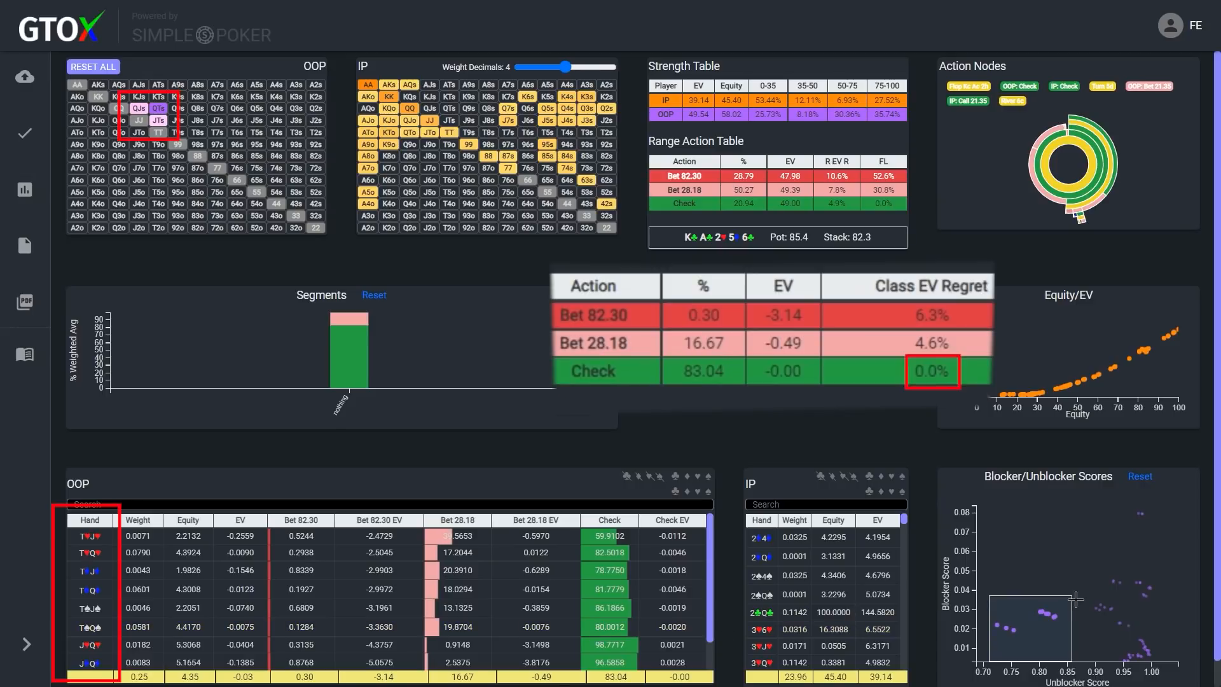
mouse_move(771, 107)
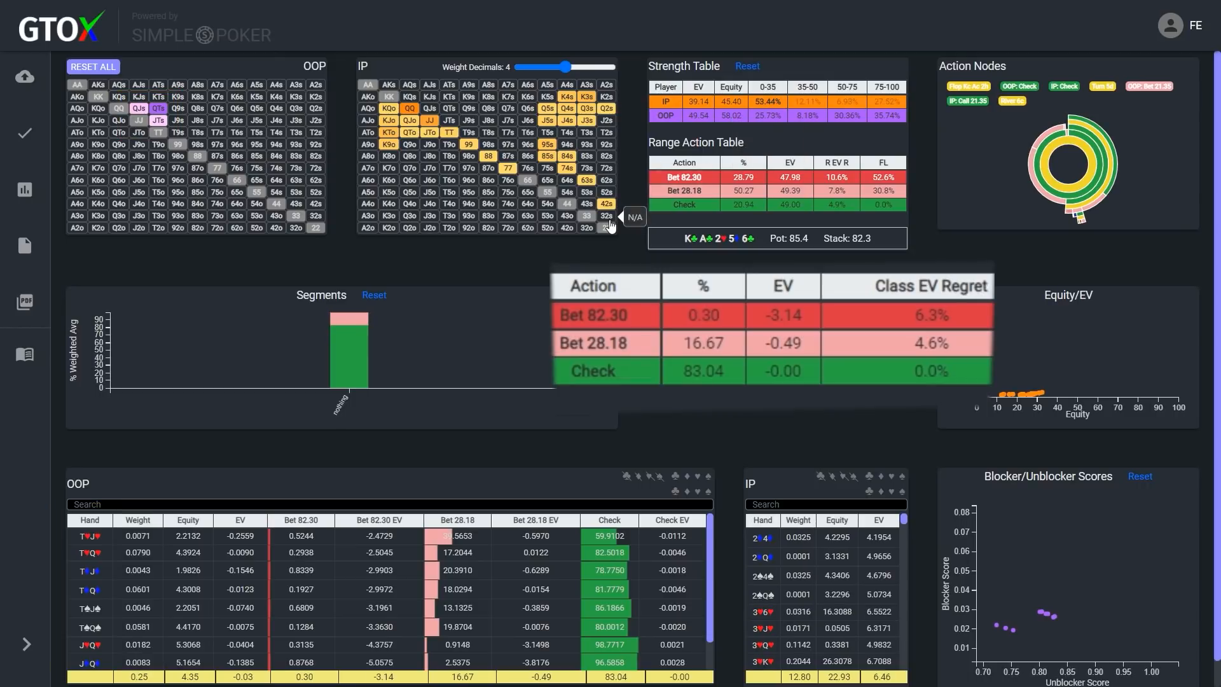
mouse_move(410, 108)
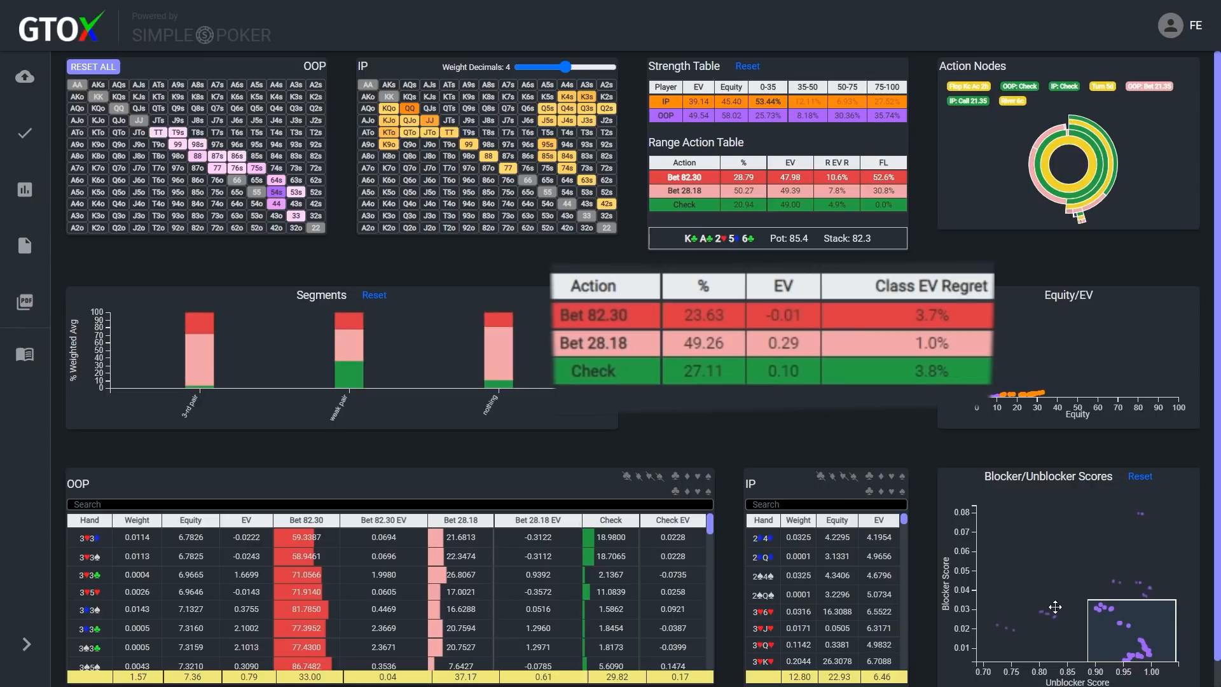
- Scroll down through the OOP hand table
scroll("down", 3)
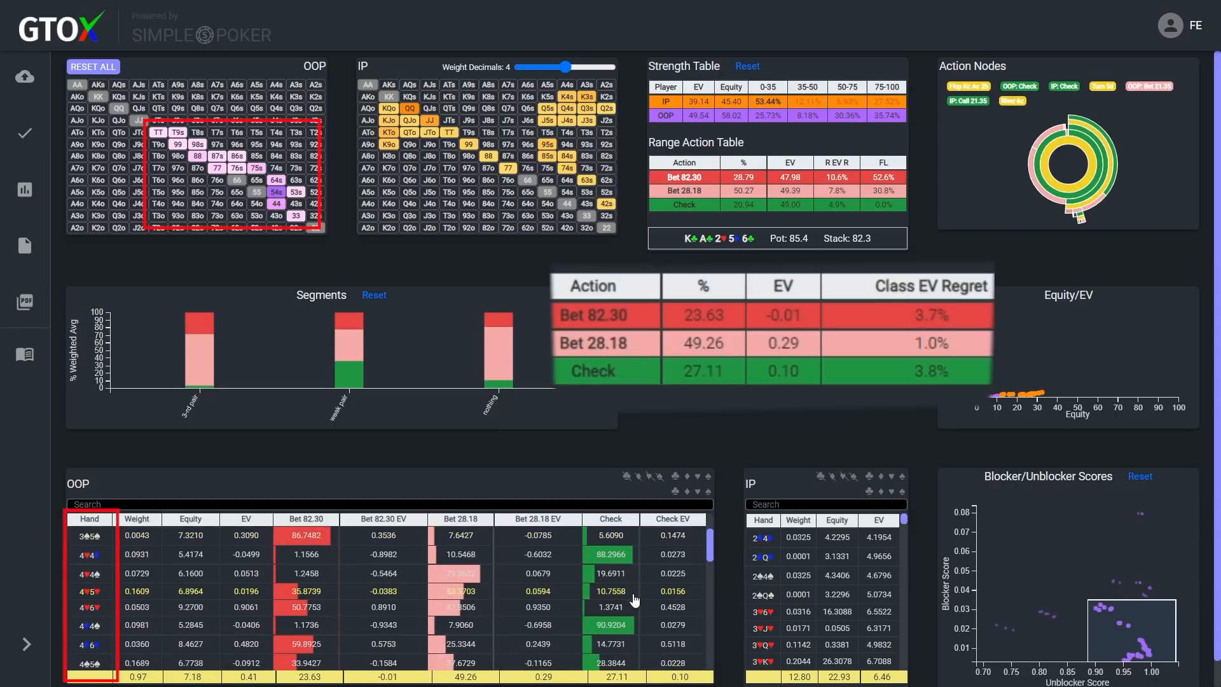
scroll("down", 3)
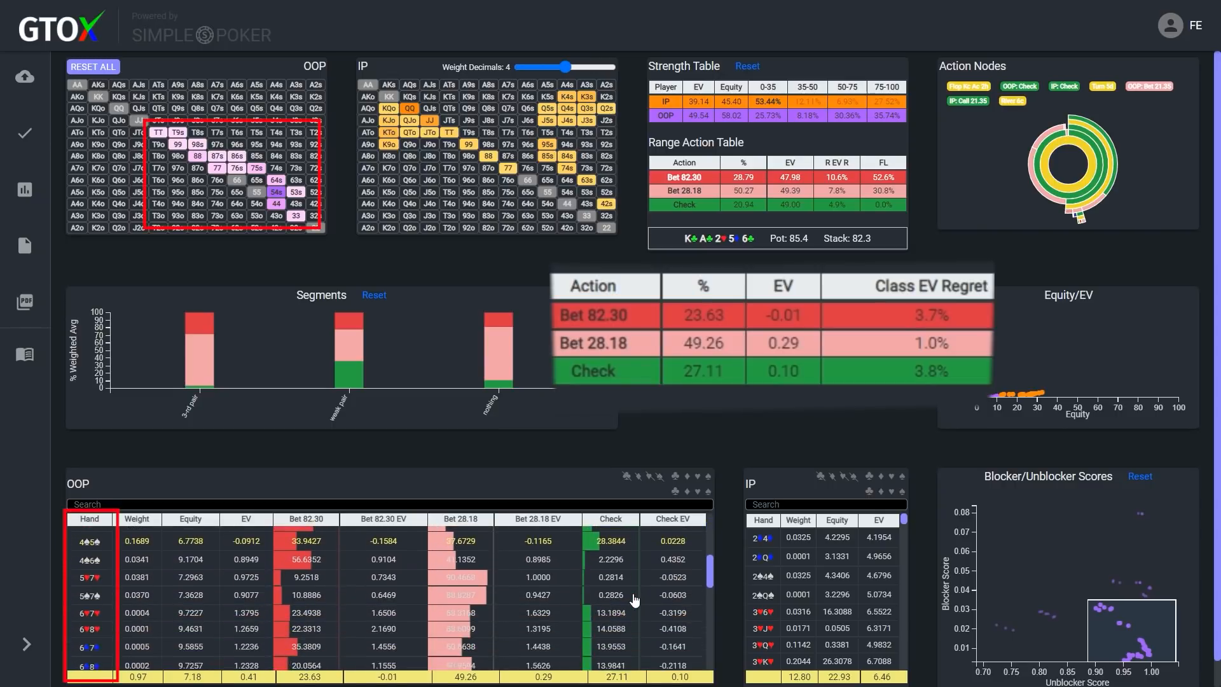
scroll("down", 3)
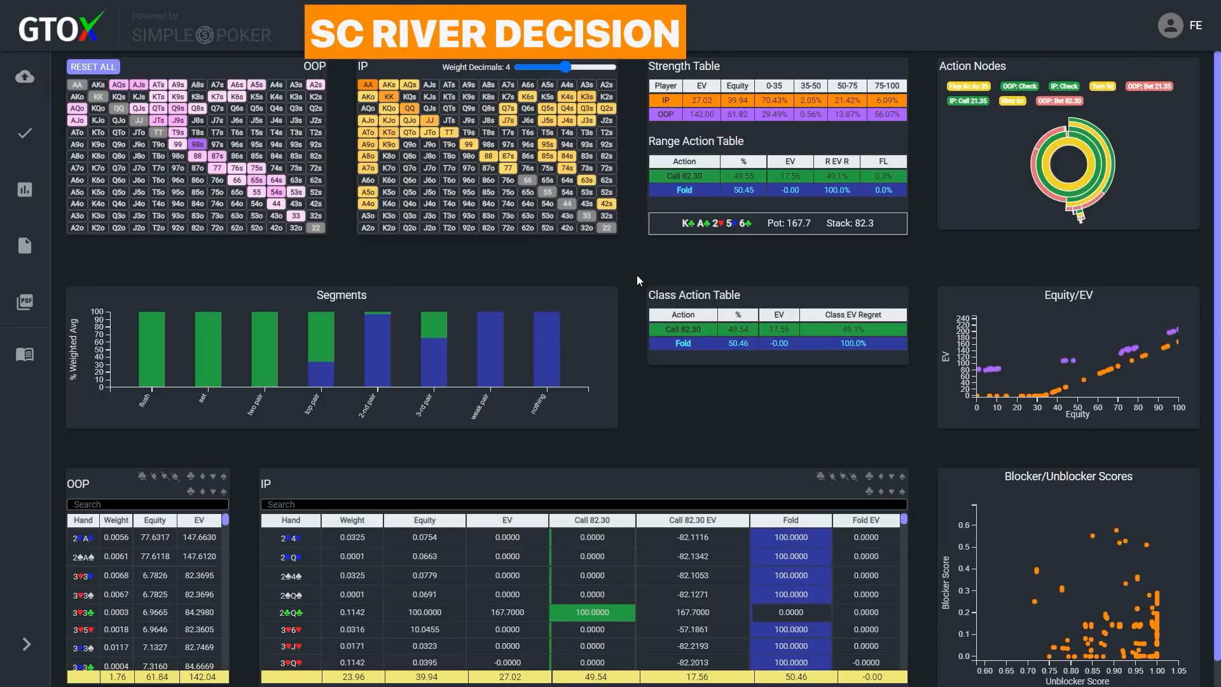
mouse_move(316, 360)
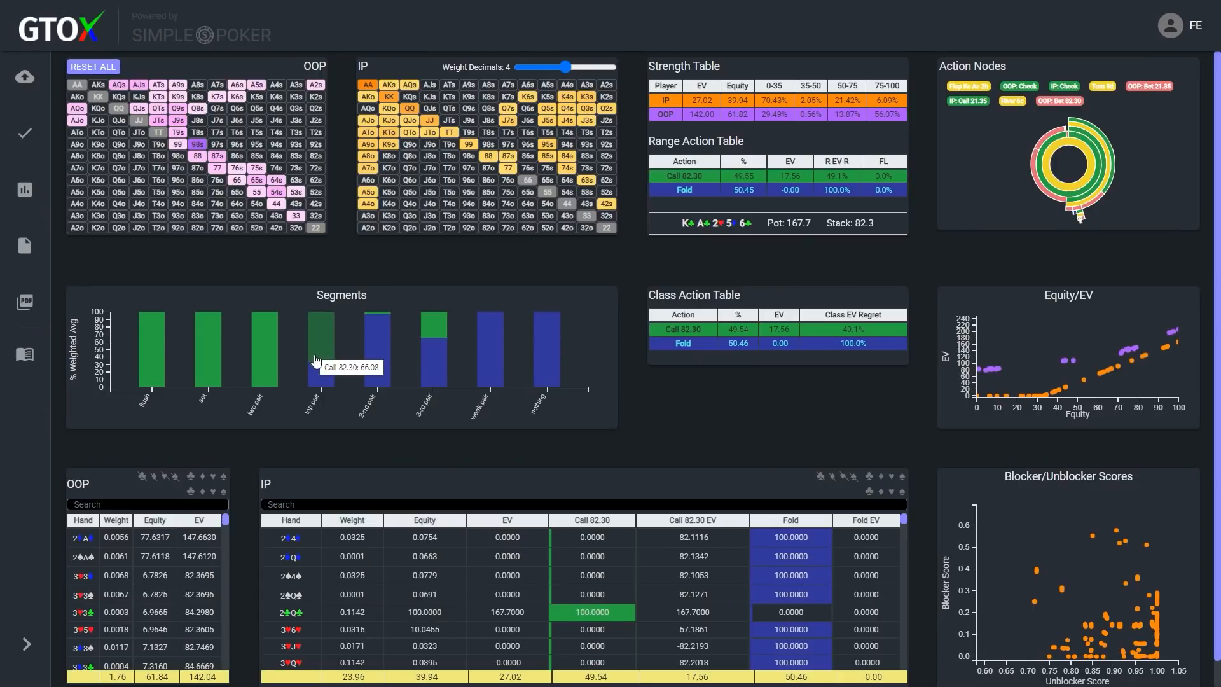
mouse_move(324, 350)
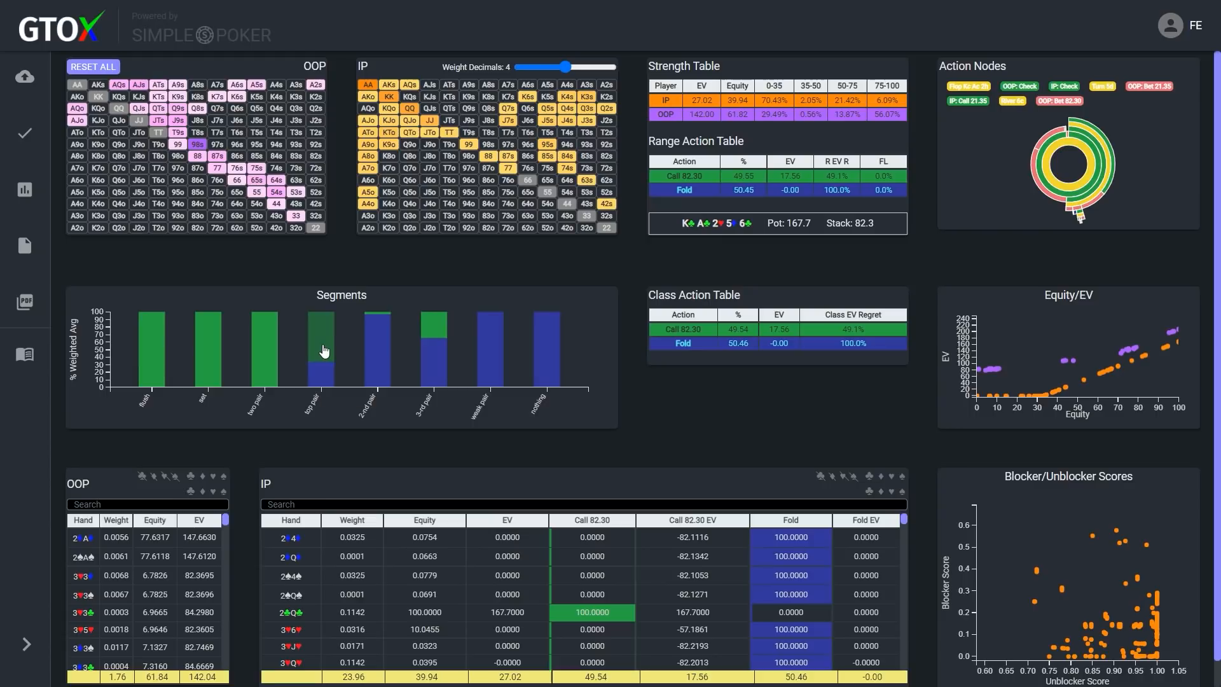
- Filter SC's river range to top-pair hands in the Segments chart
left_click(321, 350)
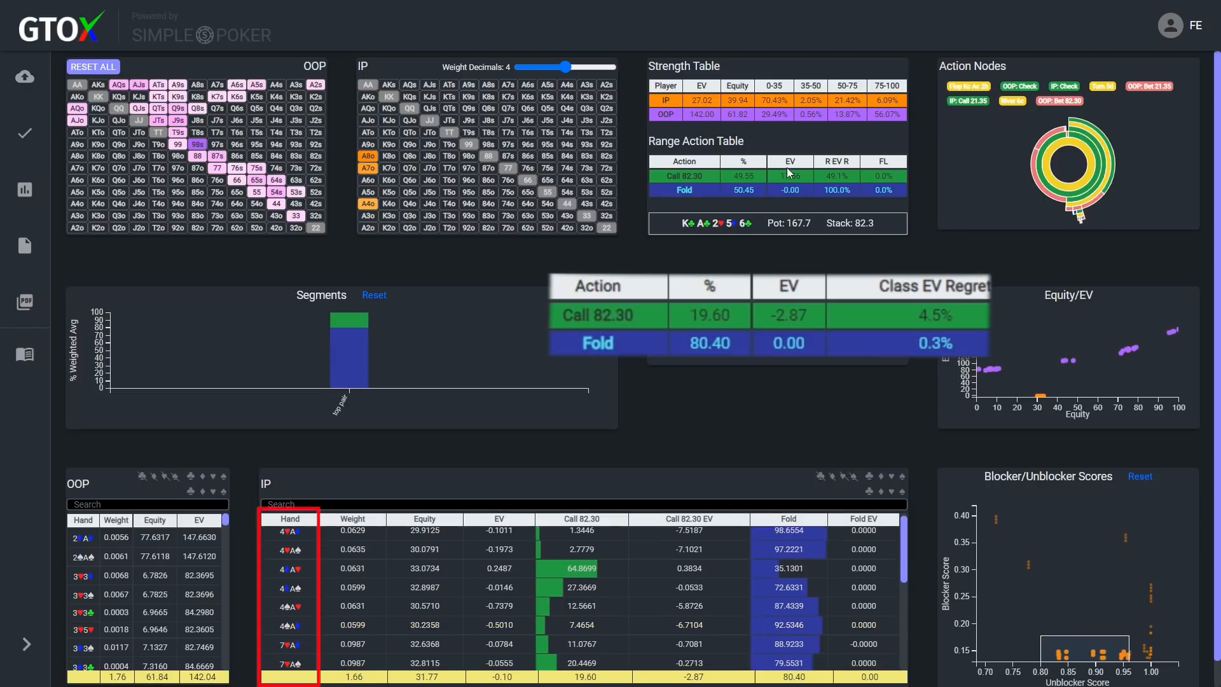
mouse_move(775, 115)
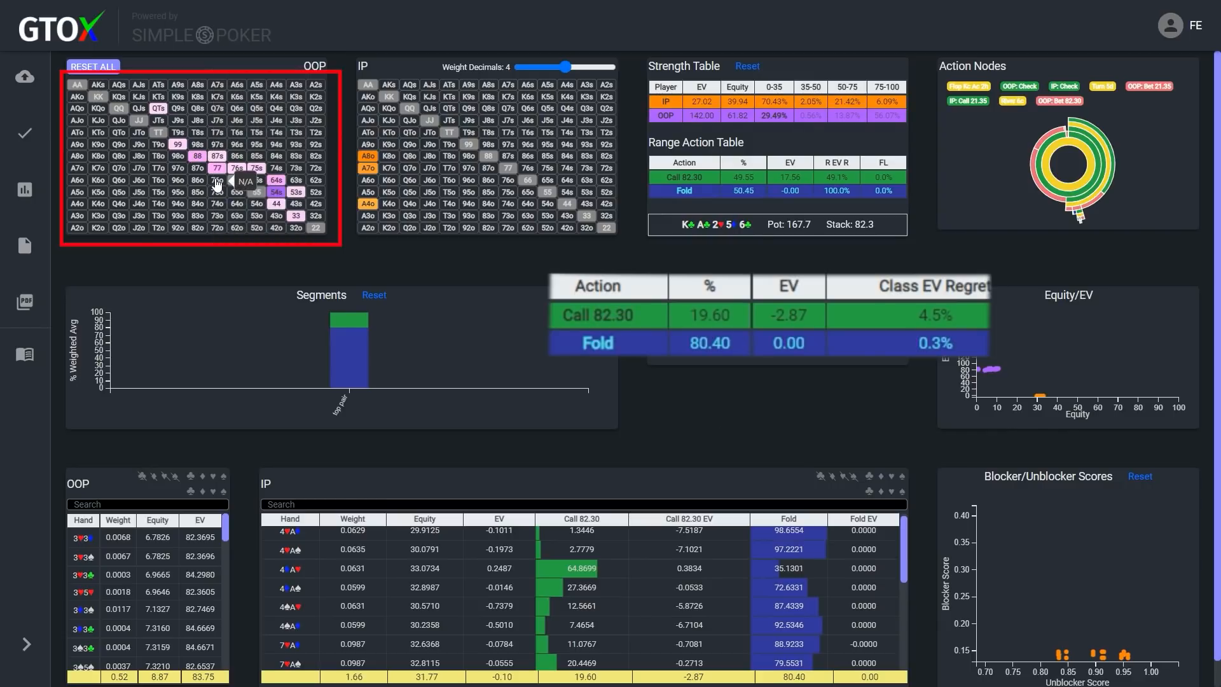
mouse_move(870, 493)
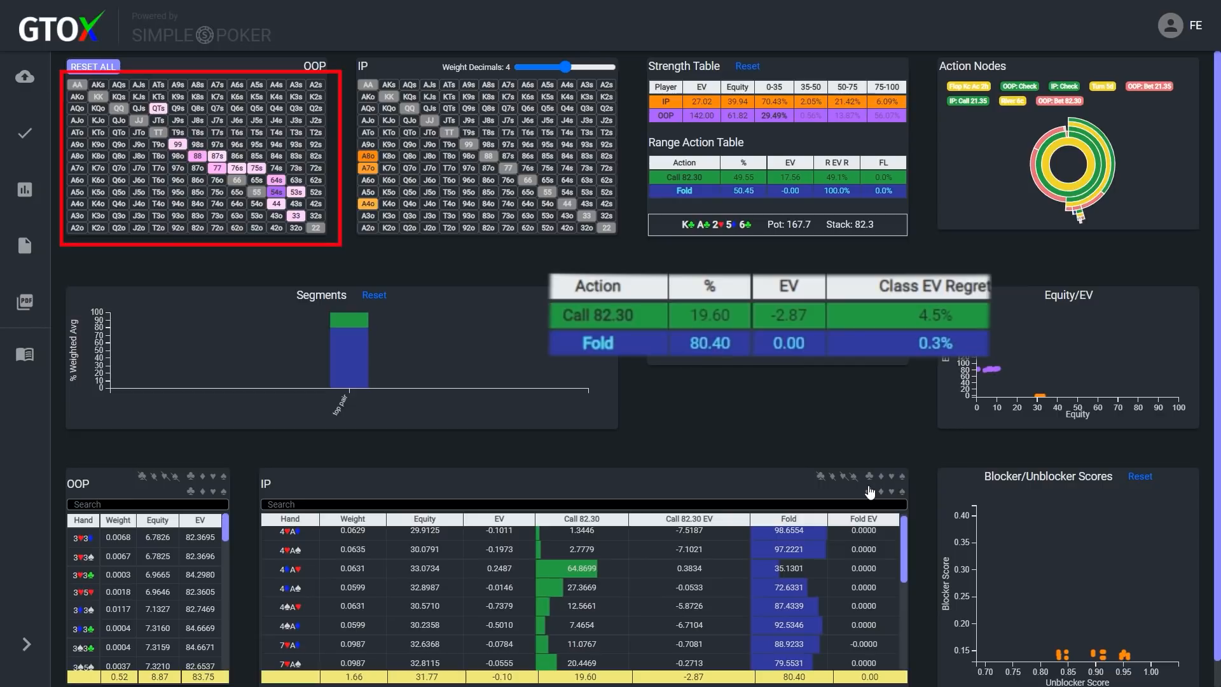
mouse_move(1140, 476)
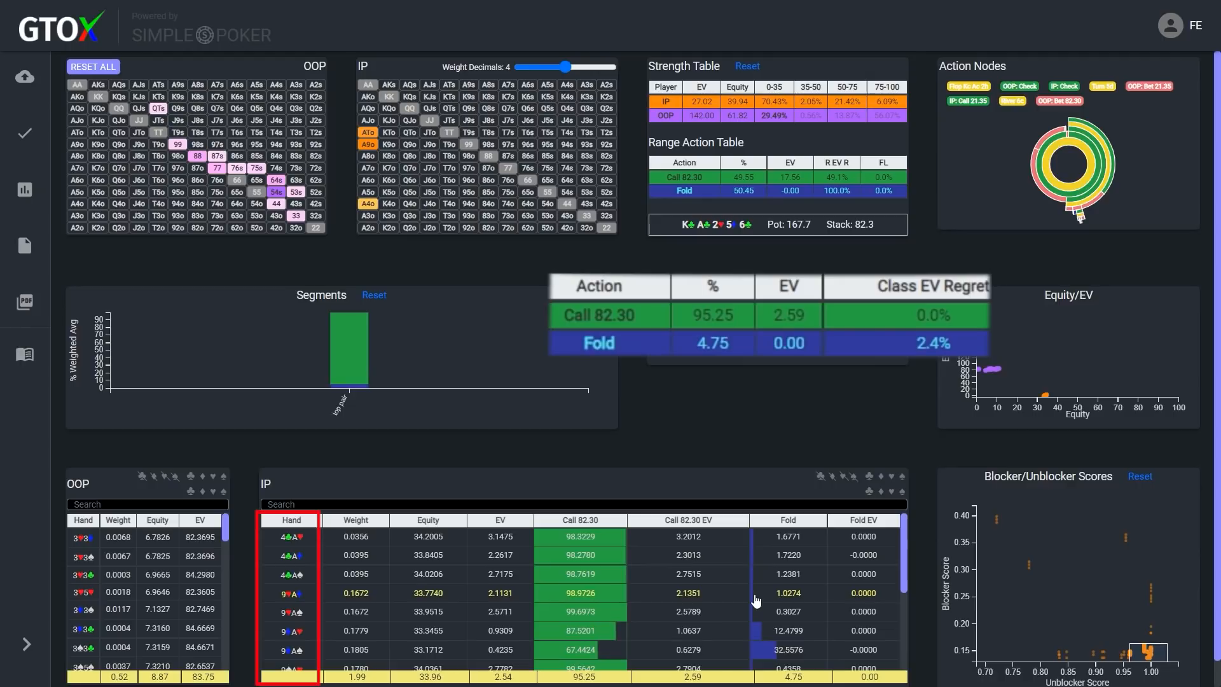
- Scroll the IP hand table for top-pair hands calling about 95.3%
scroll("down", 3)
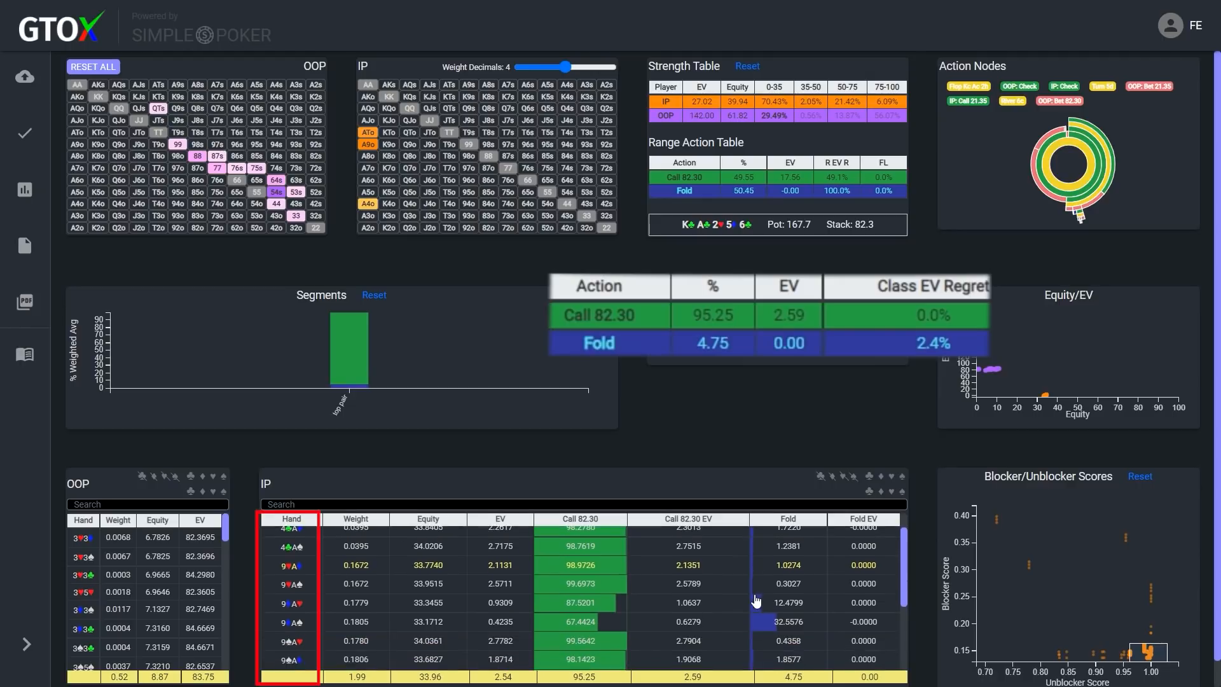
scroll("down", 3)
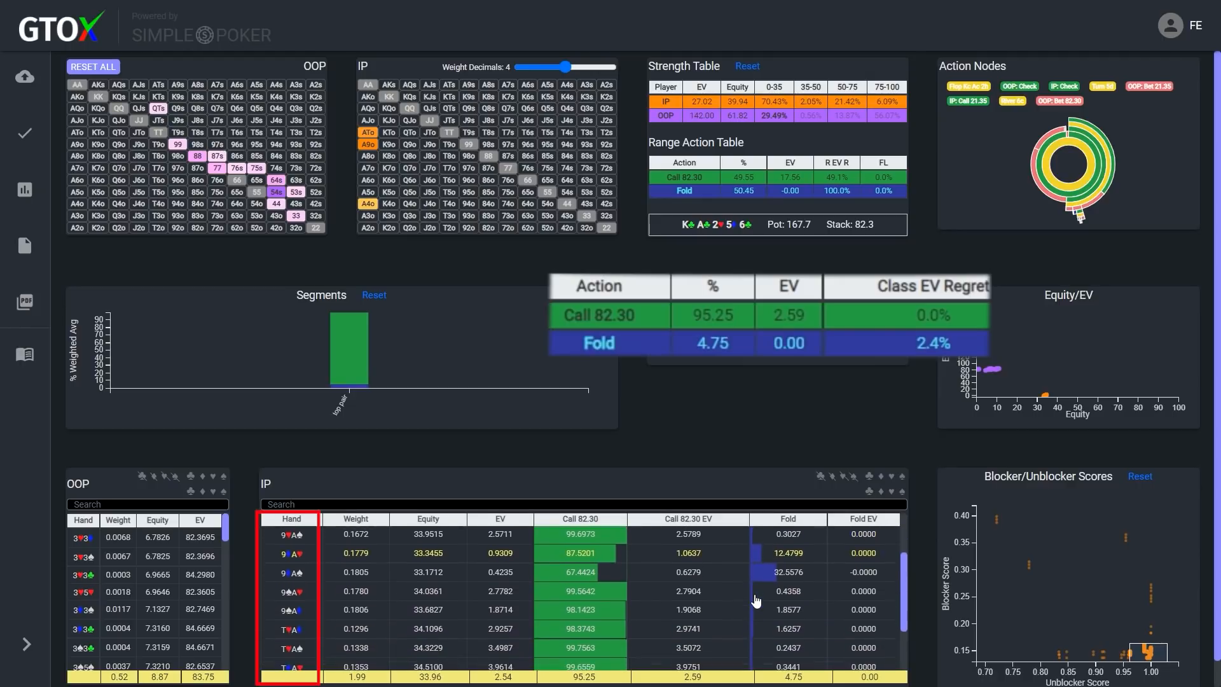